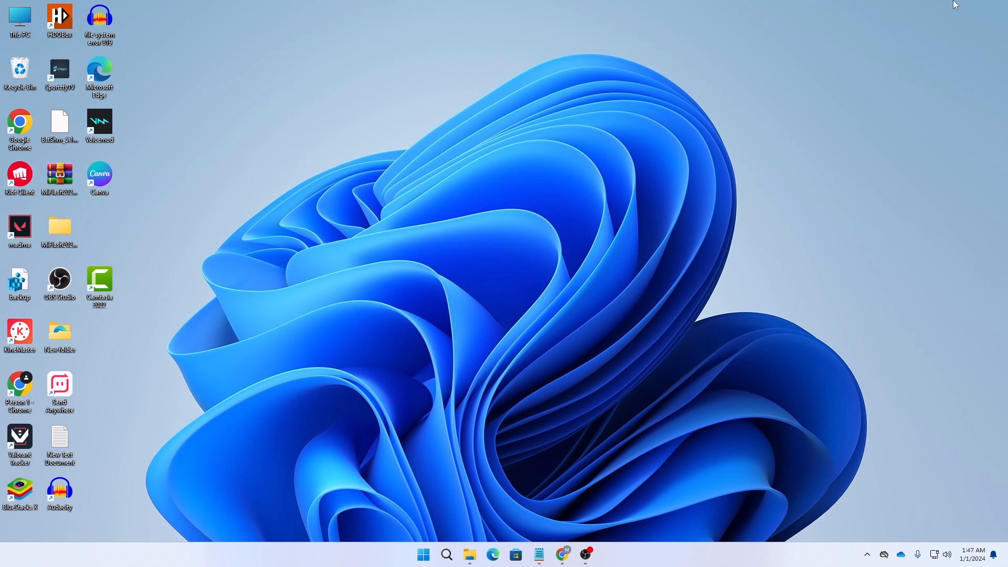
- Bring up the Start menu from the taskbar to reach the pinned apps
click(423, 554)
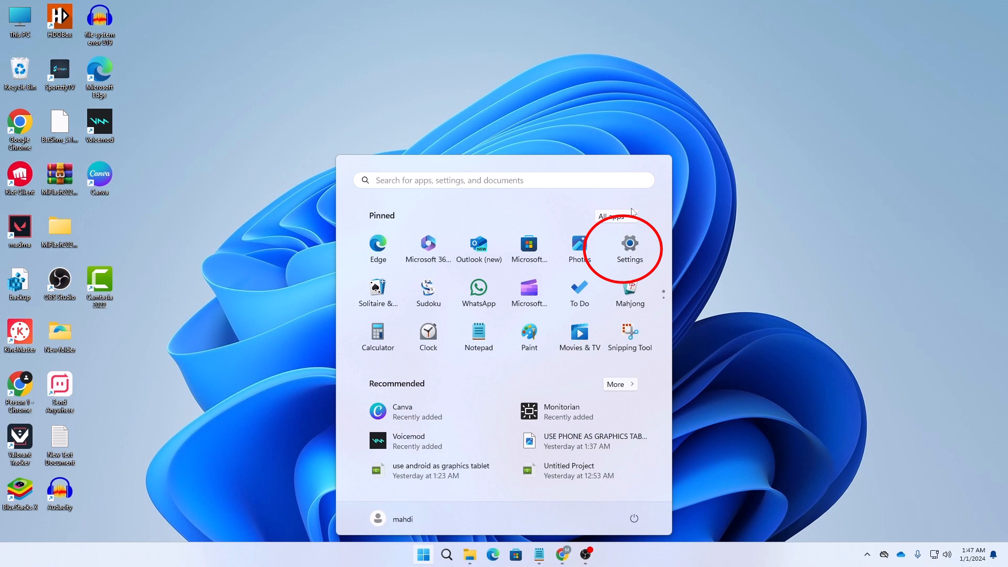
- Launch Settings maximized and go to the Network & internet page
click(629, 247)
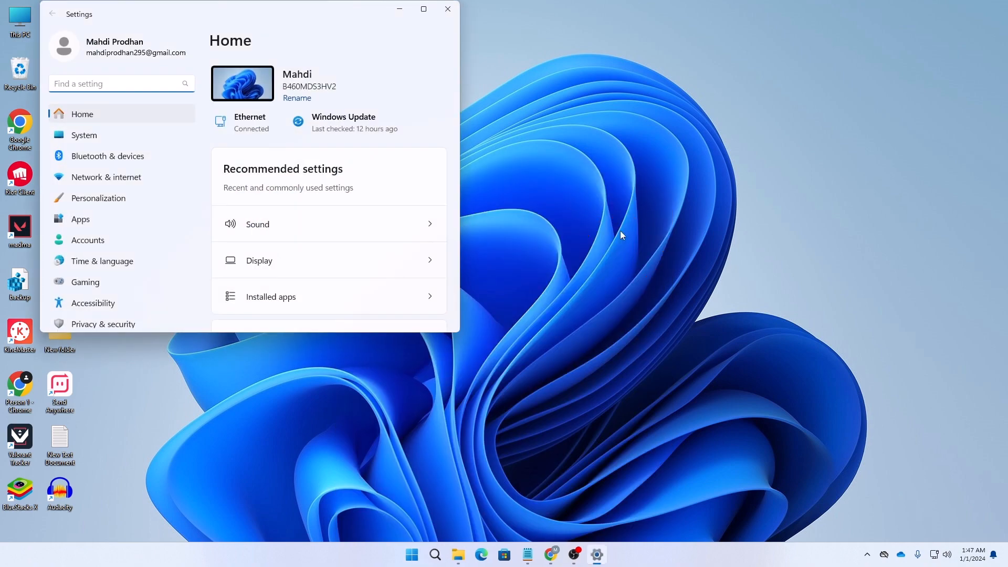
click(423, 8)
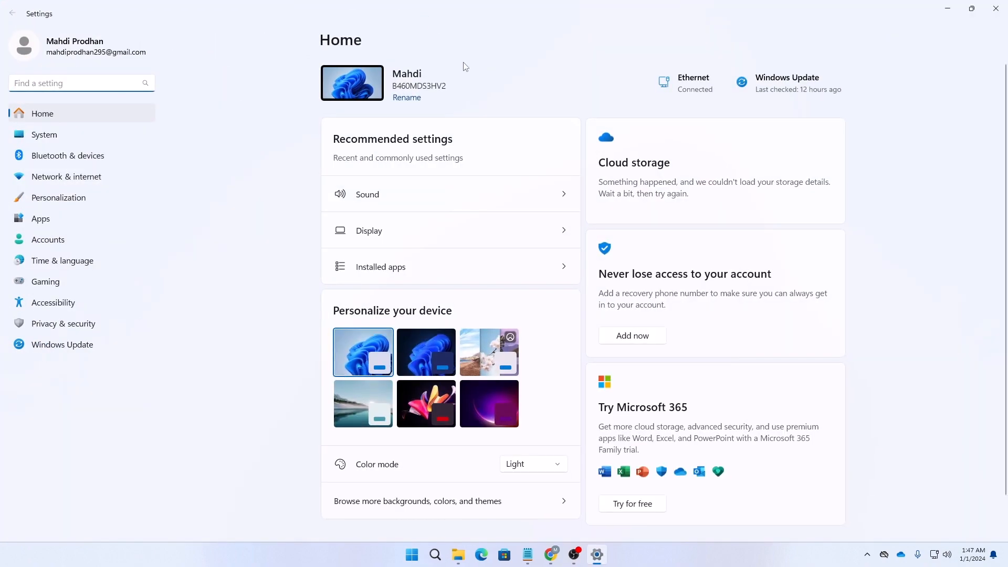
mouse_move(219, 53)
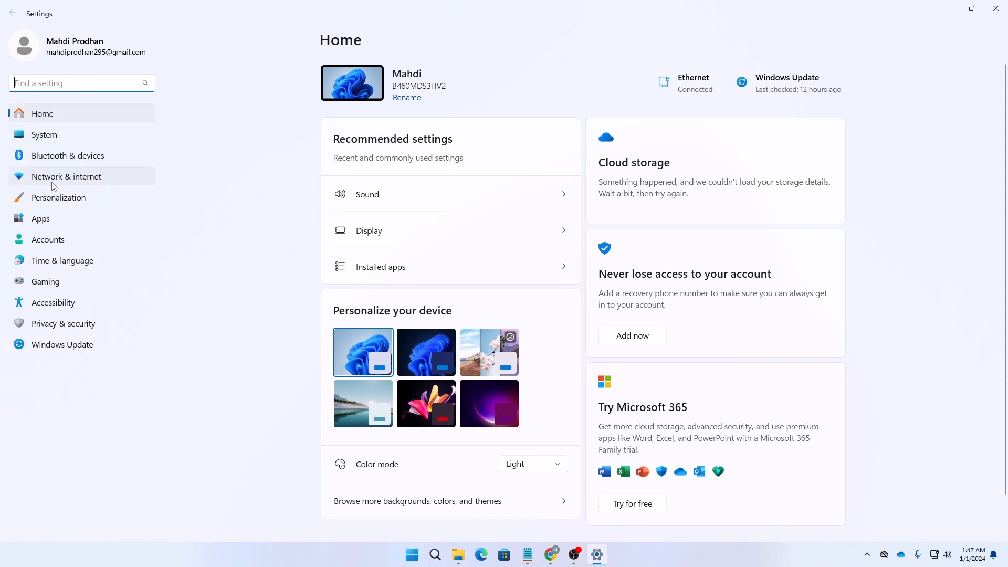
mouse_move(130, 182)
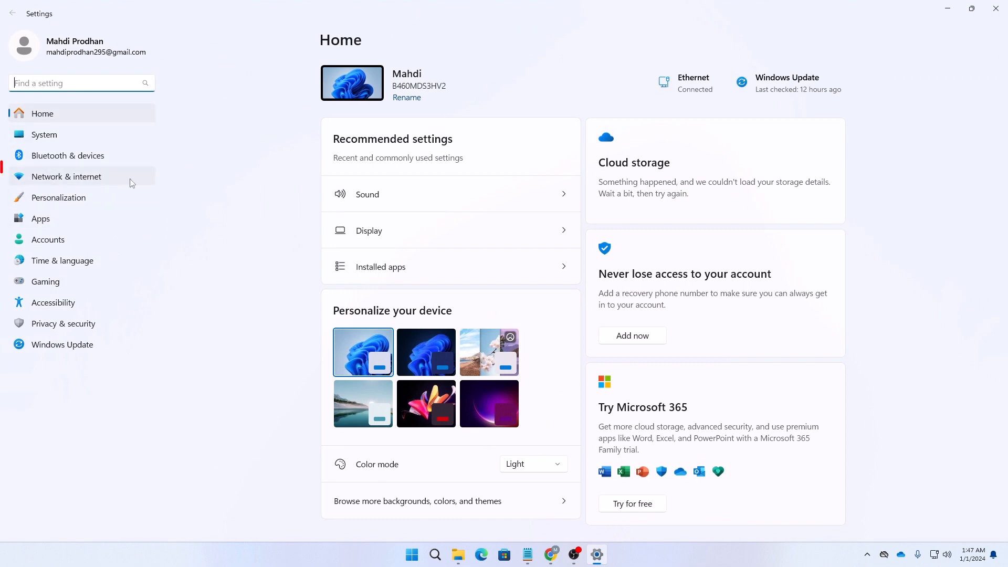
click(66, 176)
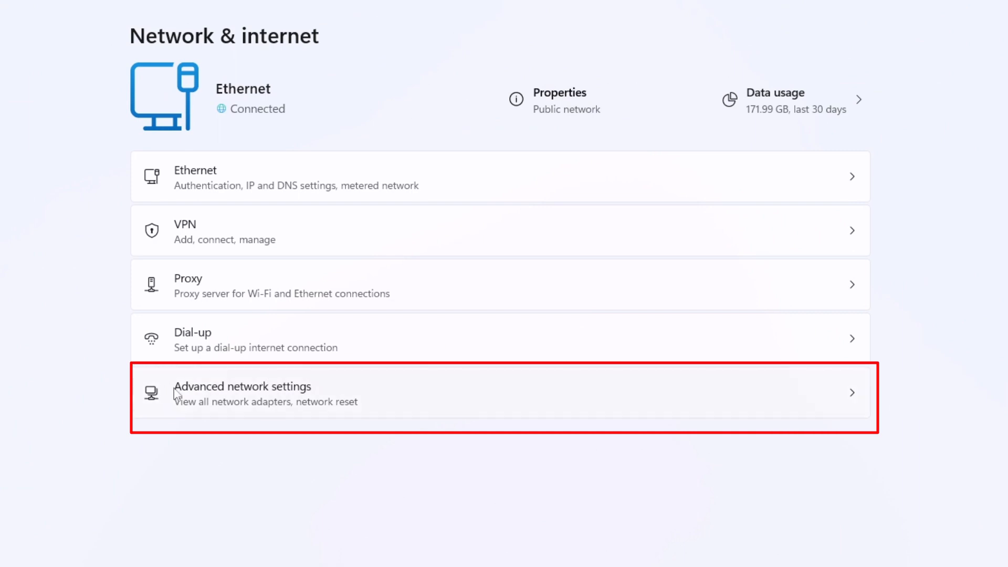
- Go into Advanced network settings to reach the Network reset page
click(242, 392)
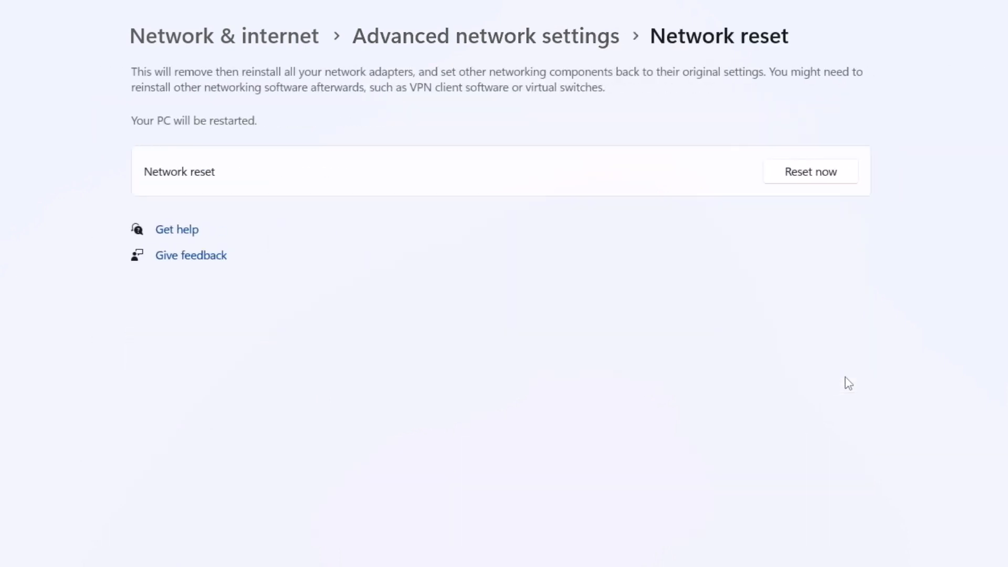
mouse_move(834, 159)
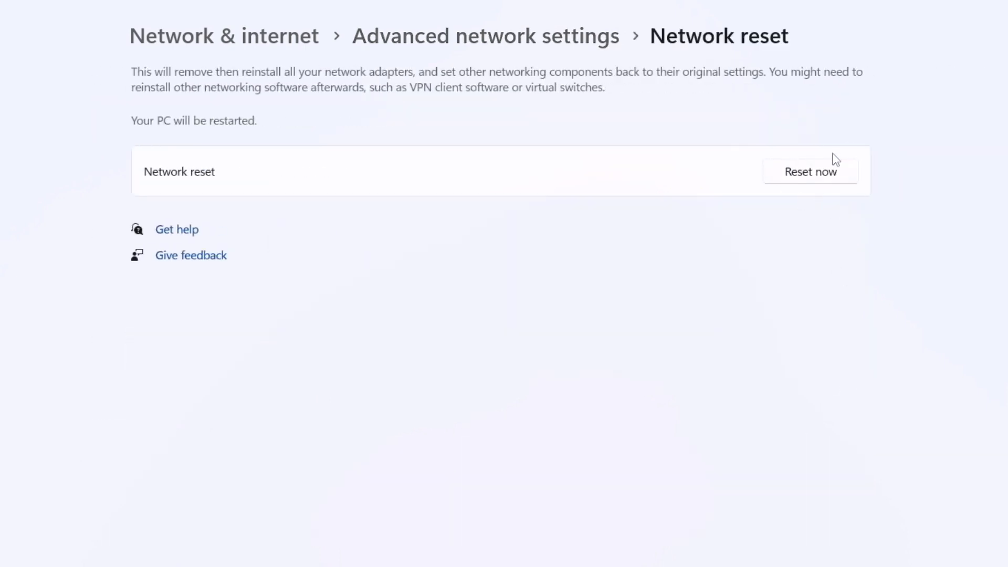
- Start the network reset with Reset now, bringing up the confirmation prompt
click(810, 171)
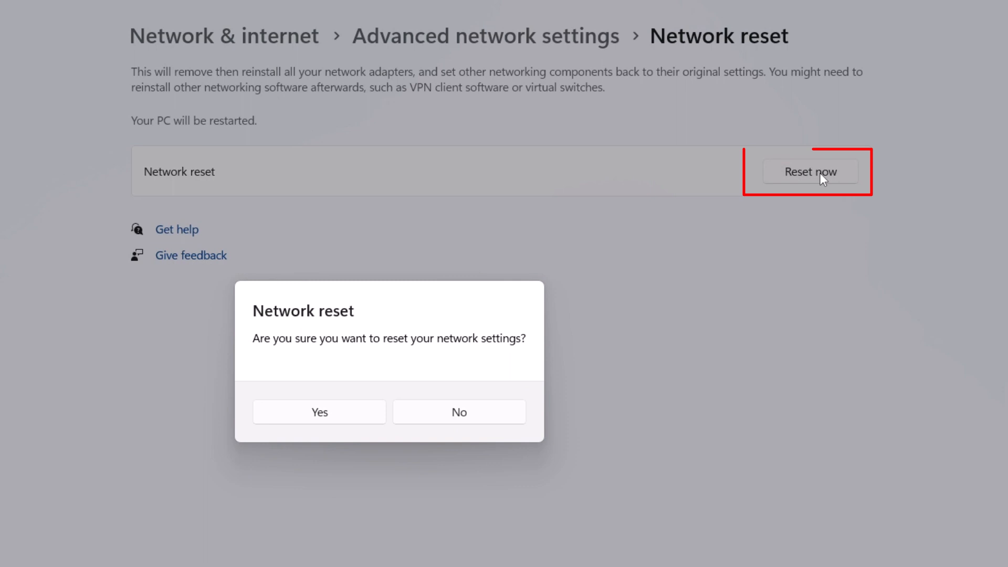
mouse_move(814, 173)
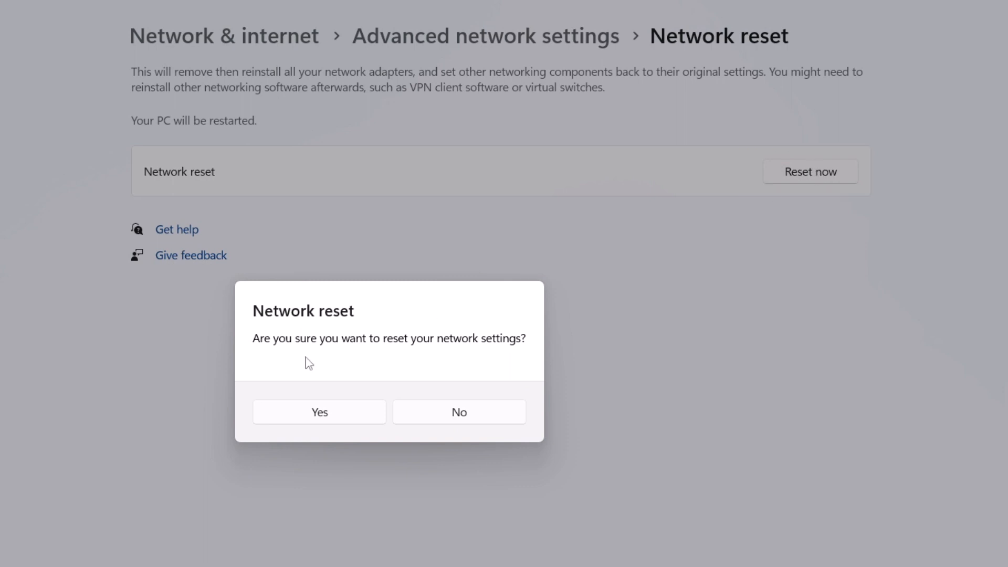
mouse_move(383, 374)
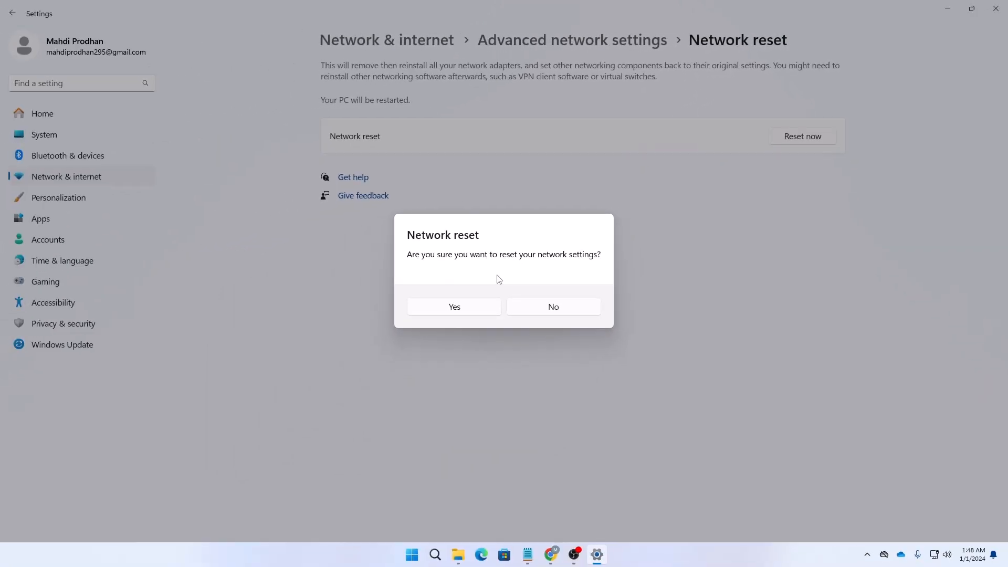
- Confirm the network reset with Yes and dismiss the 'You're about to be signed out' notice
click(454, 307)
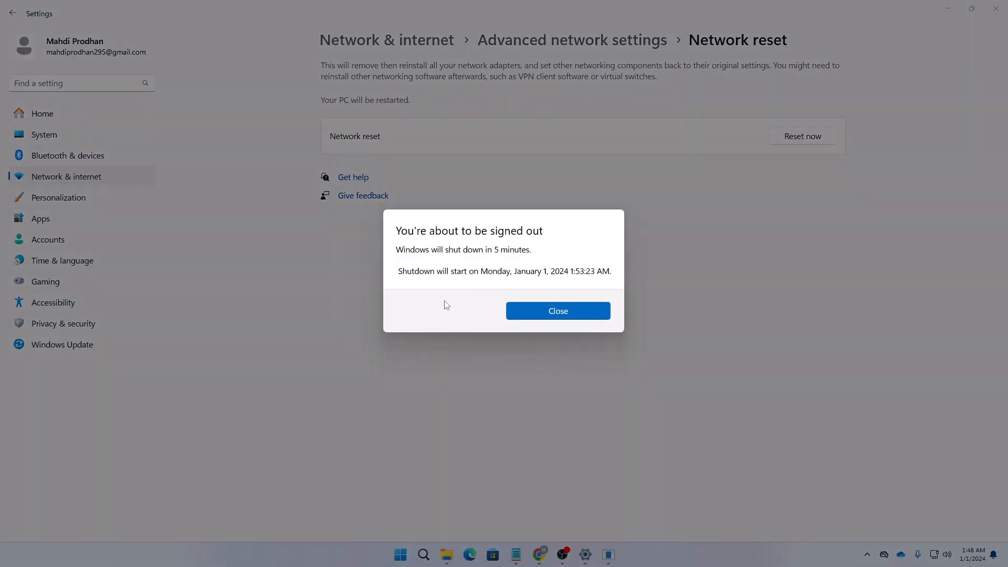
mouse_move(532, 258)
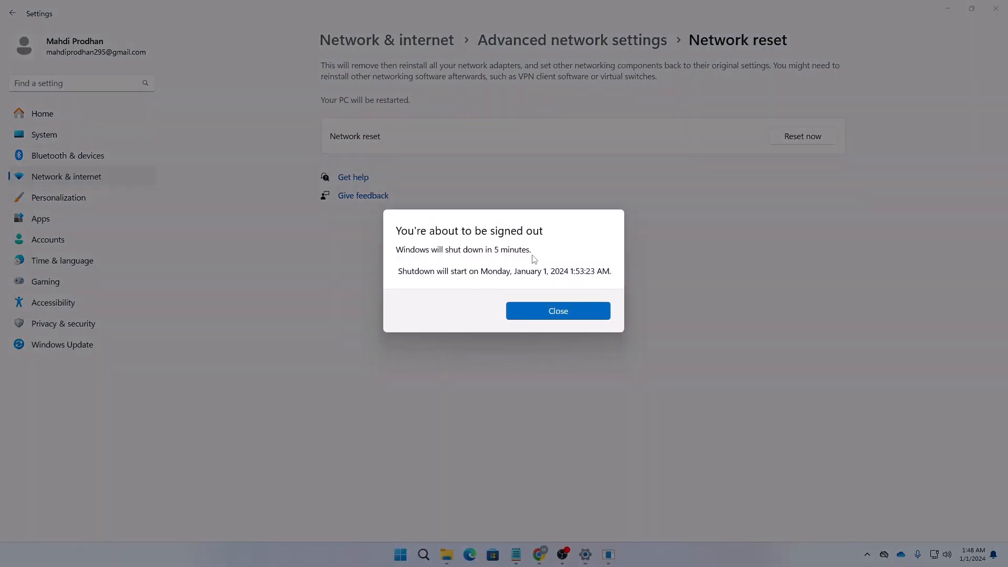
mouse_move(468, 269)
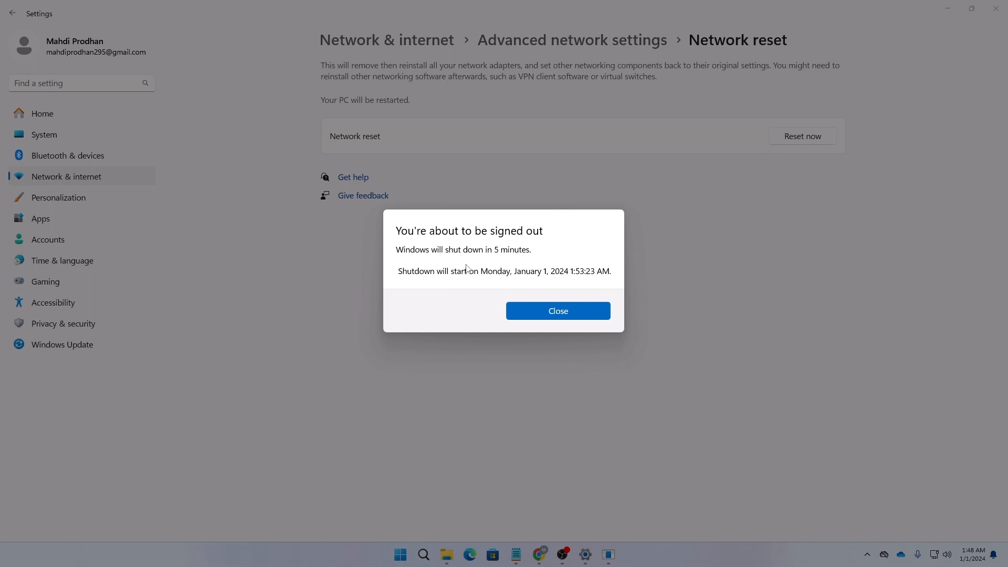
mouse_move(502, 284)
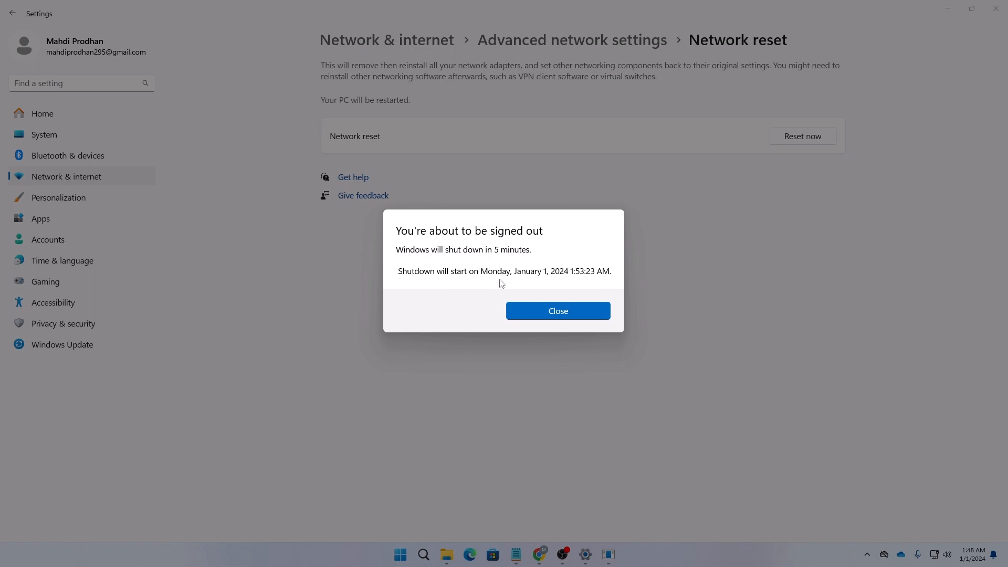
mouse_move(605, 278)
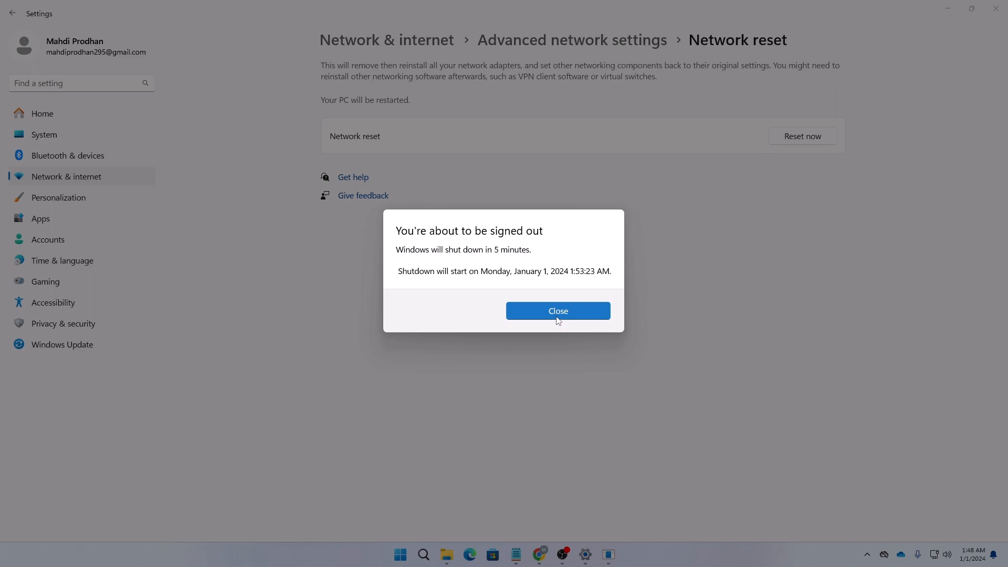
click(556, 311)
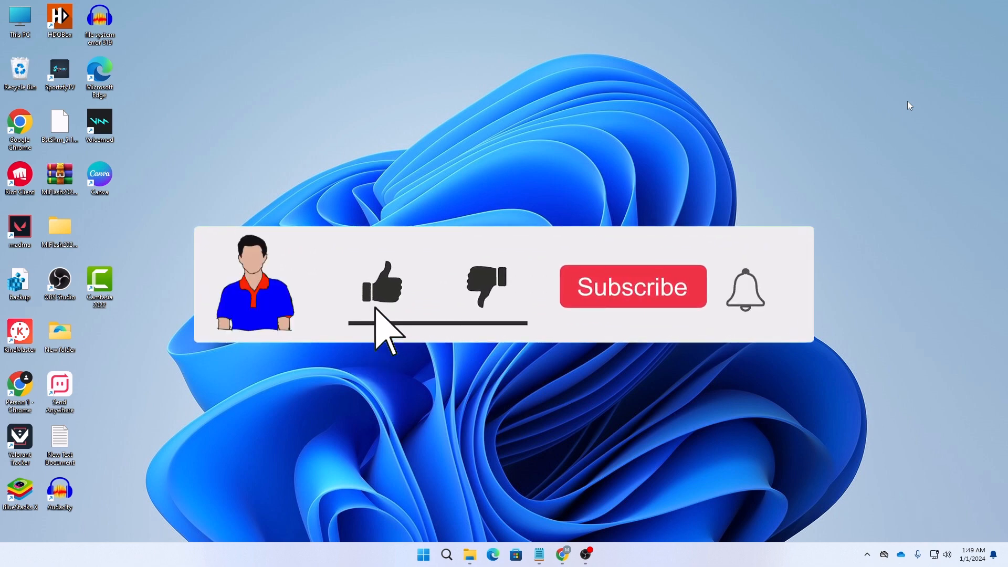
click(632, 286)
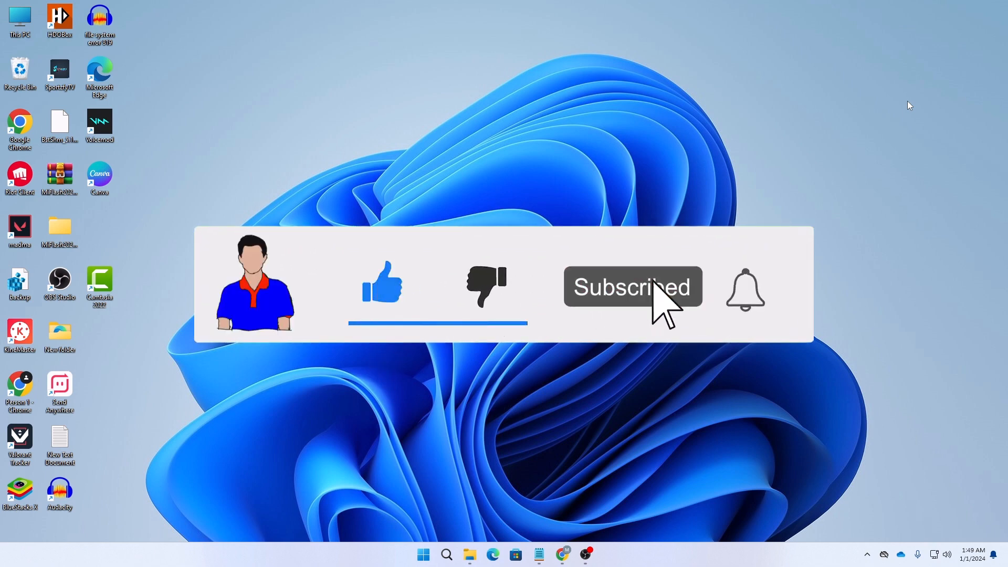